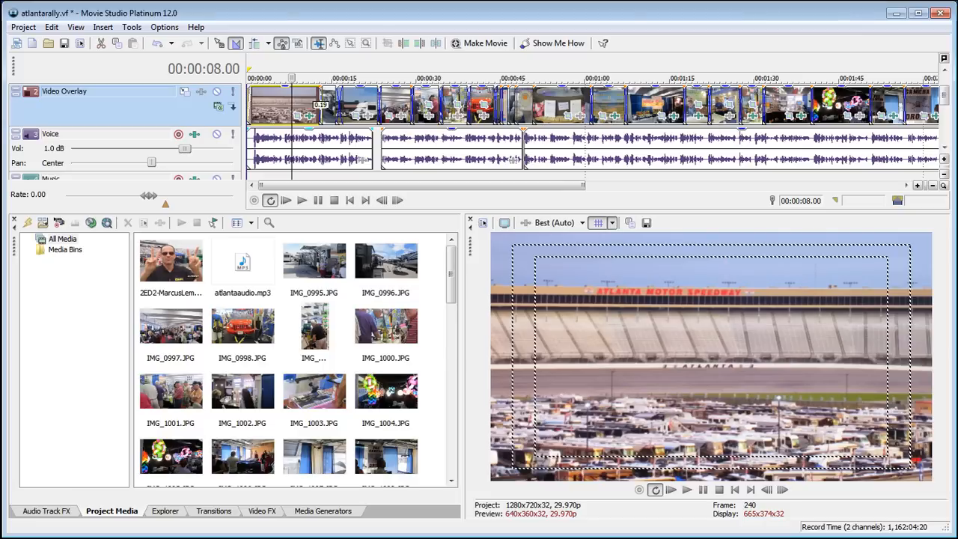
pyautogui.moveTo(602, 194)
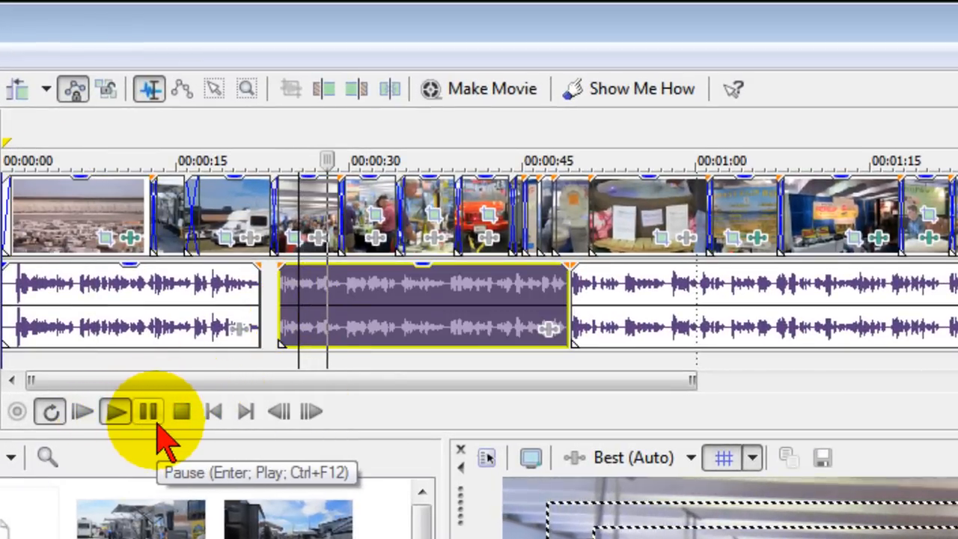
# Normalize the middle voice event via Switches and play it back to hear the louder level
pyautogui.click(146, 410)
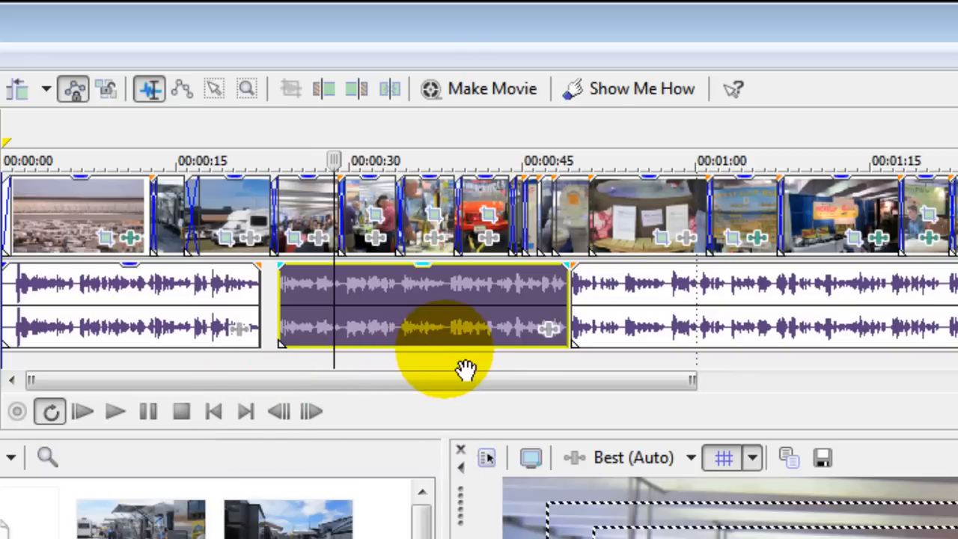
pyautogui.moveTo(419, 326)
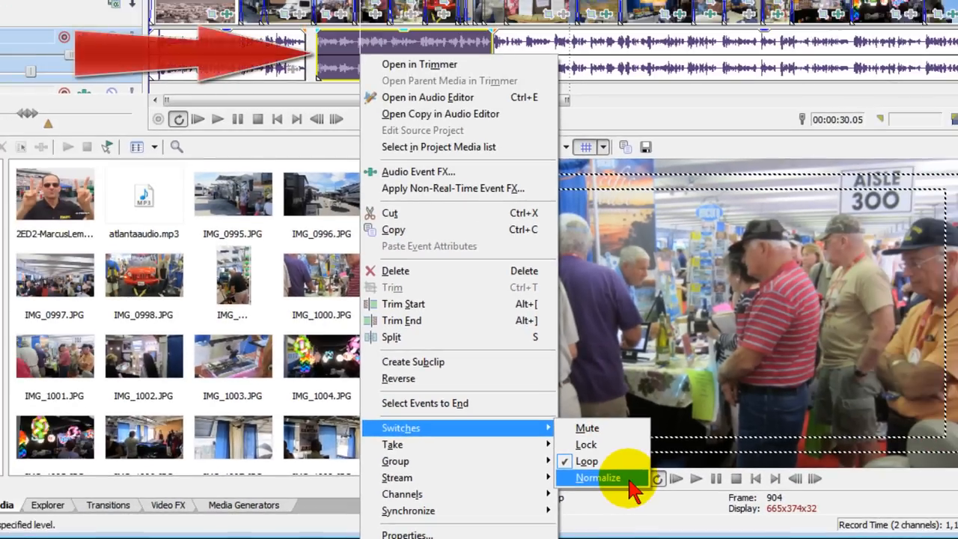
pyautogui.click(597, 478)
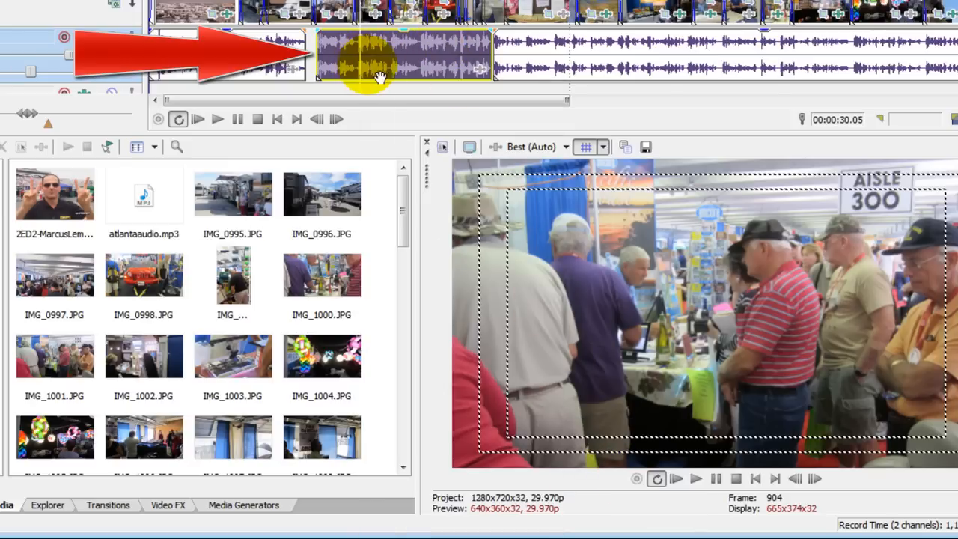
pyautogui.moveTo(217, 118)
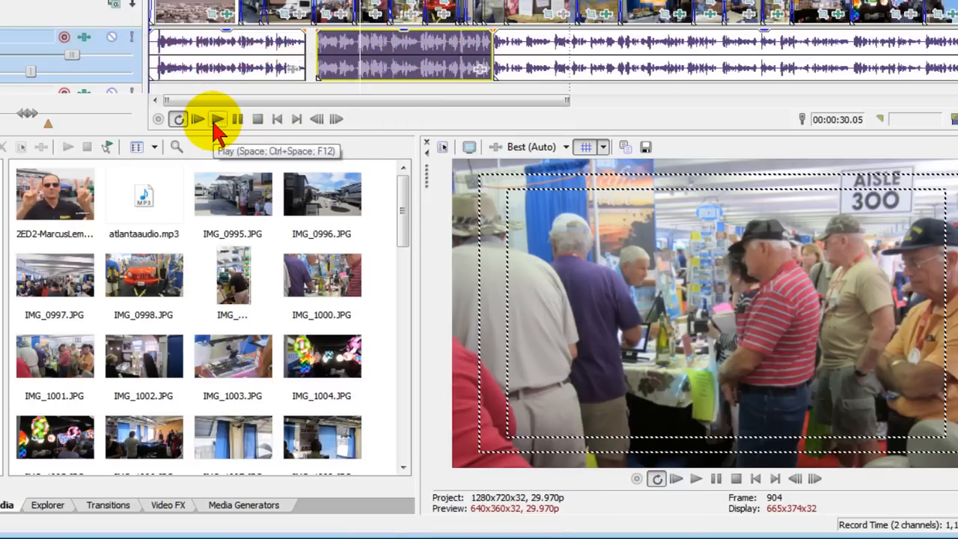
pyautogui.click(197, 118)
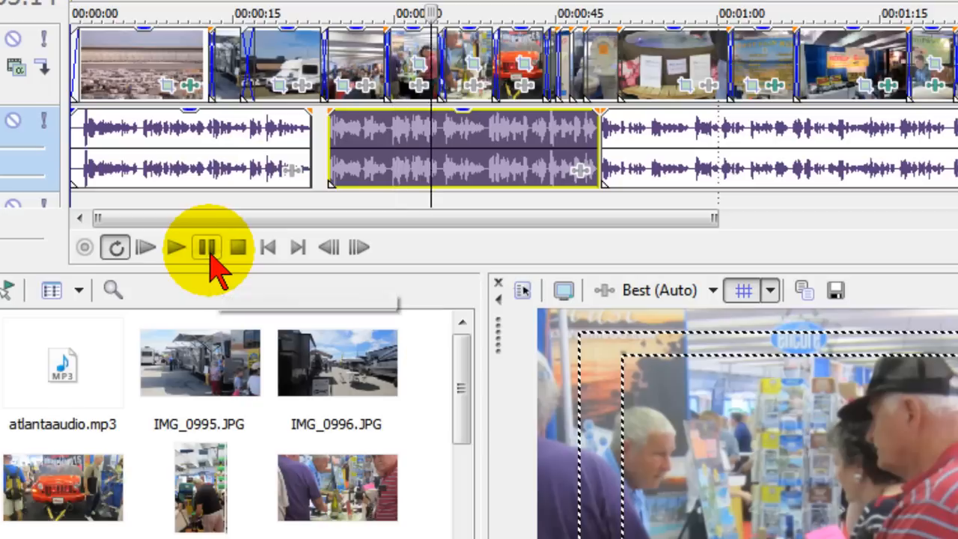
pyautogui.moveTo(208, 247)
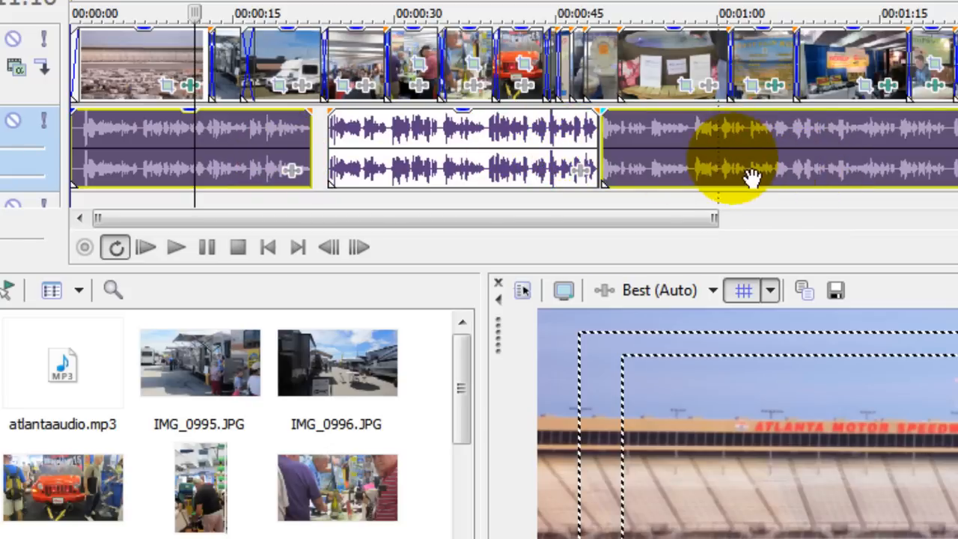
# Paste the normalized event's attributes onto the first and third voice events
pyautogui.rightClick(751, 162)
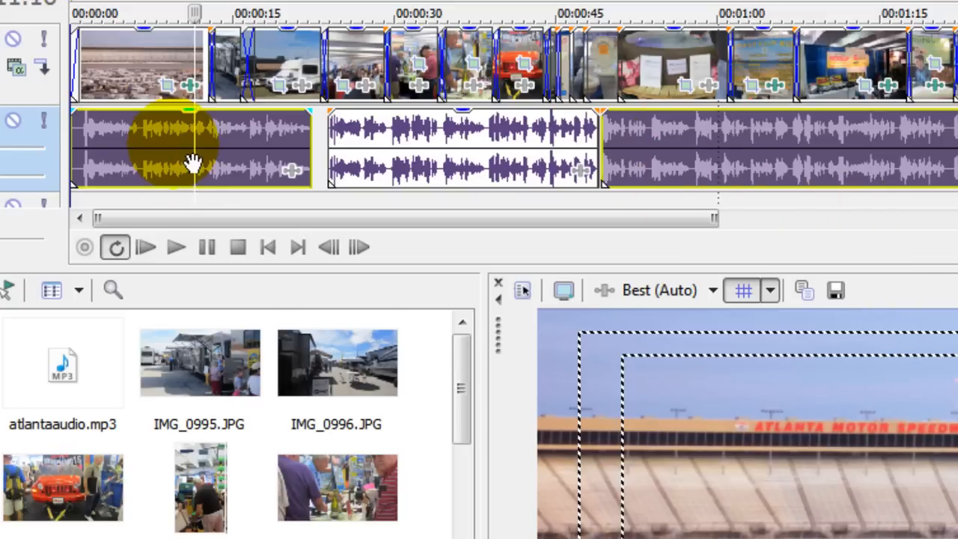
pyautogui.rightClick(193, 163)
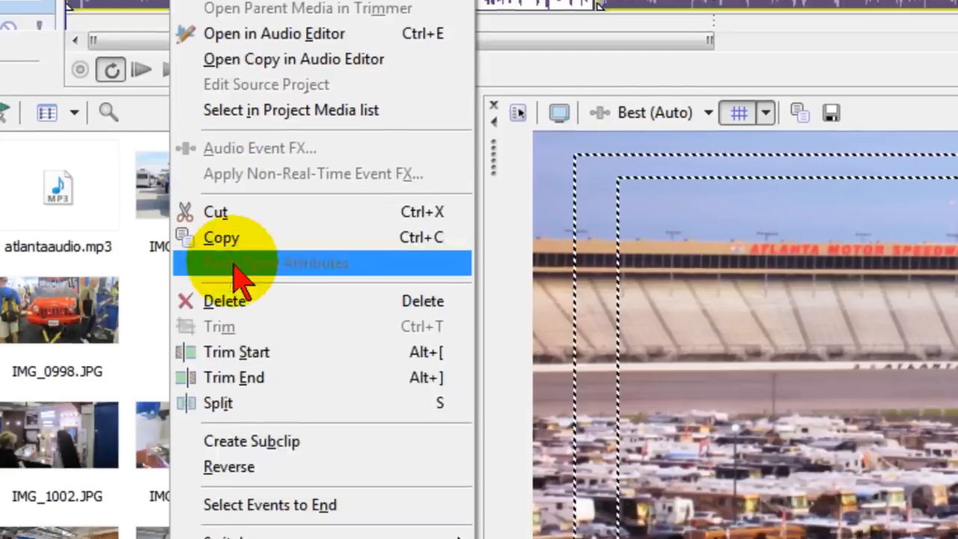
pyautogui.moveTo(227, 365)
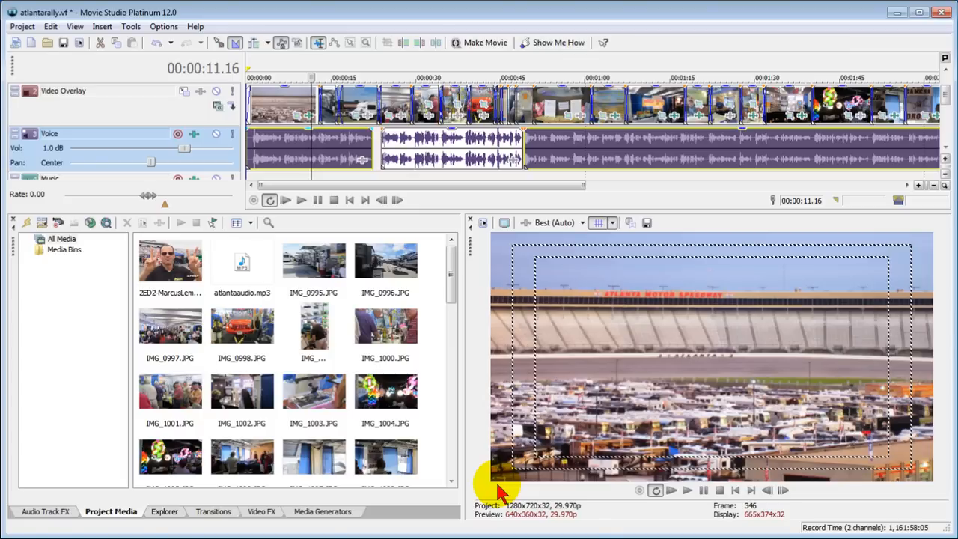
pyautogui.moveTo(556, 163)
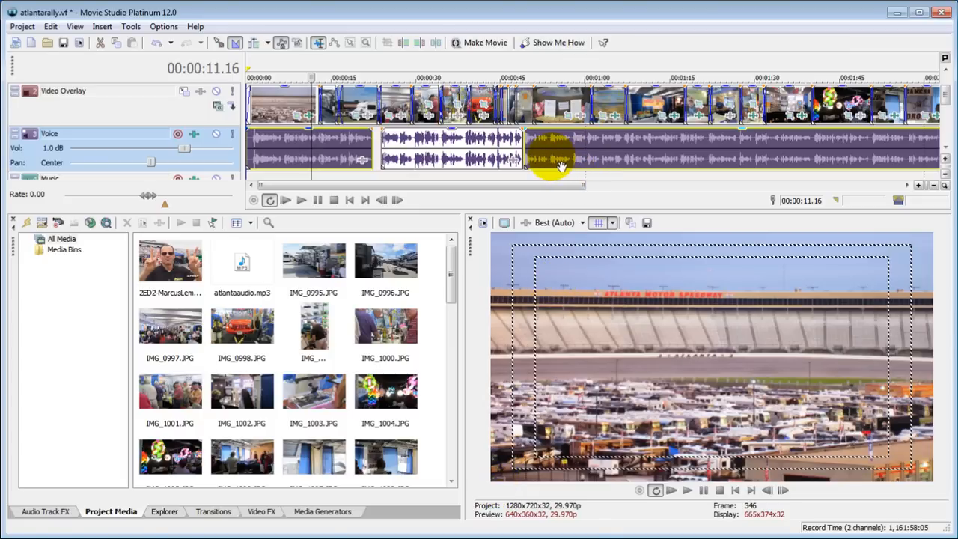
pyautogui.moveTo(591, 165)
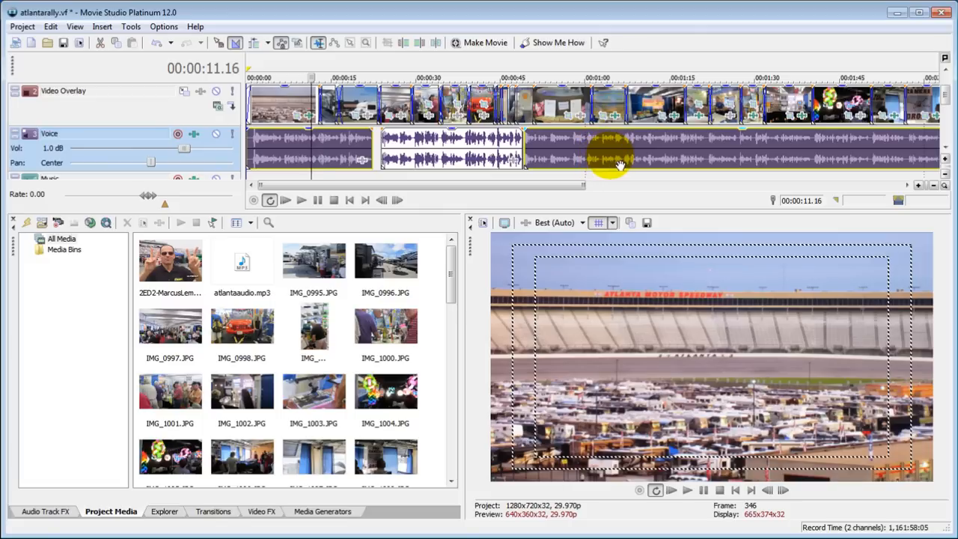
pyautogui.moveTo(586, 163)
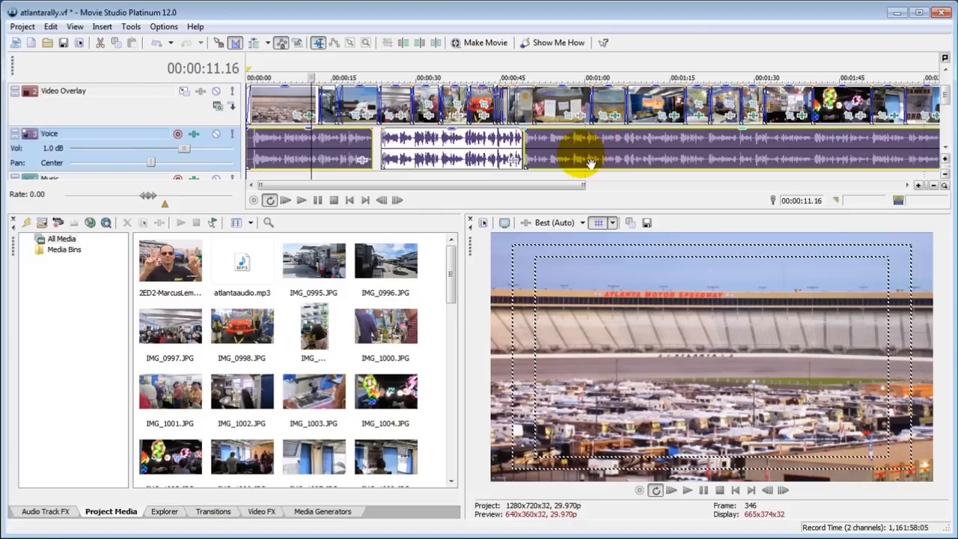
pyautogui.moveTo(736, 165)
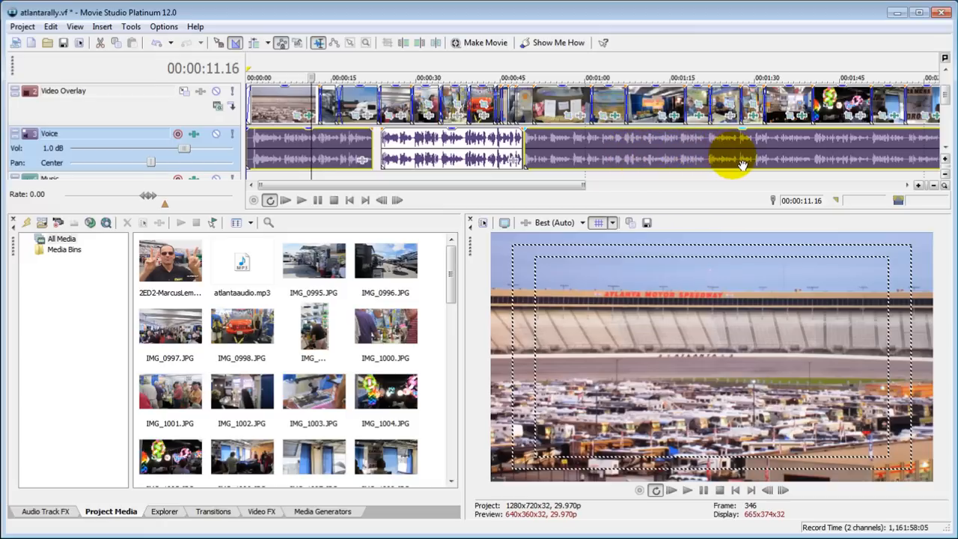
pyautogui.moveTo(745, 165)
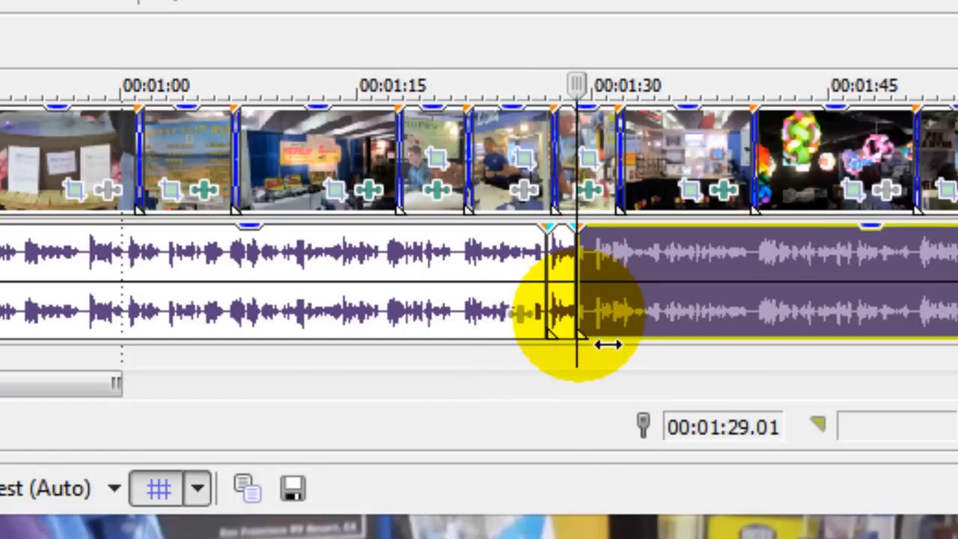
pyautogui.moveTo(344, 291)
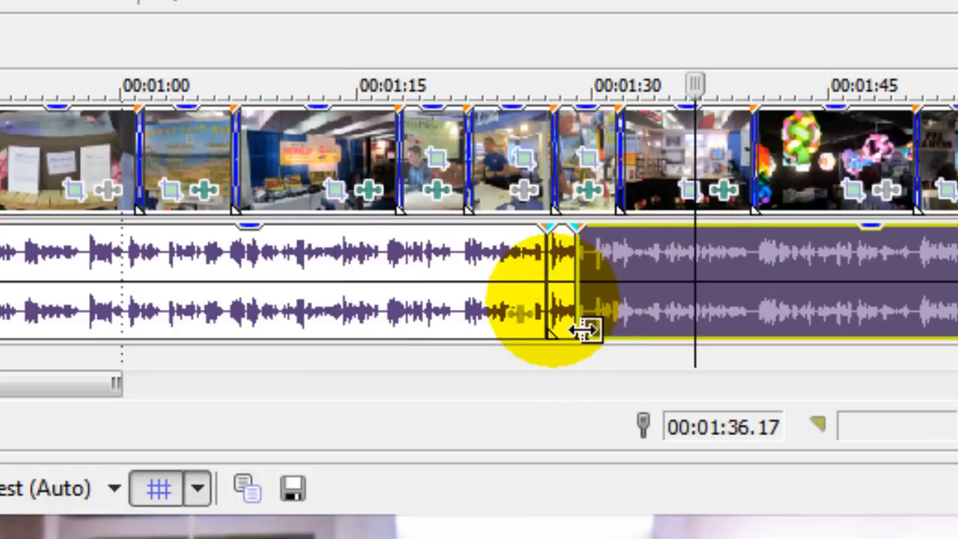
pyautogui.moveTo(580, 329)
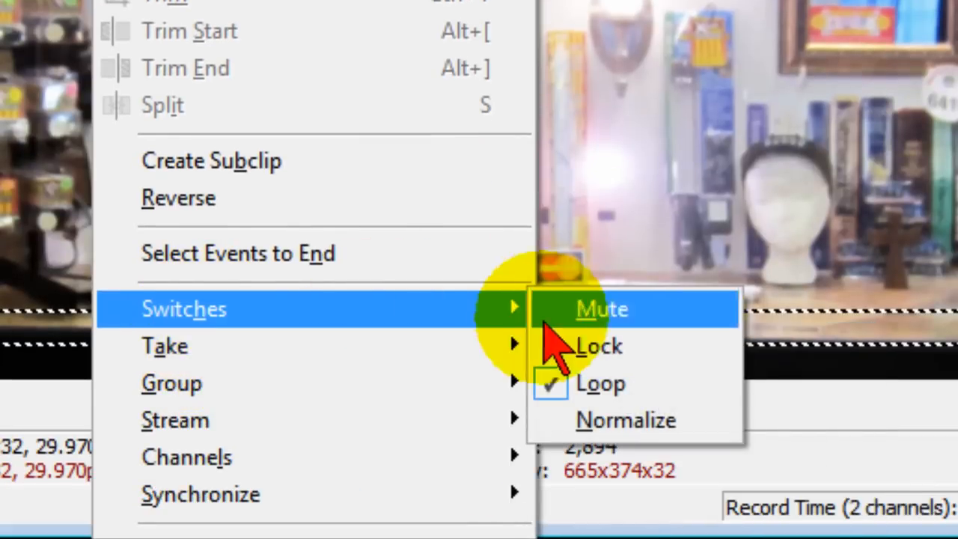
# Select the separated later narration event after the split near 1:27
pyautogui.click(601, 308)
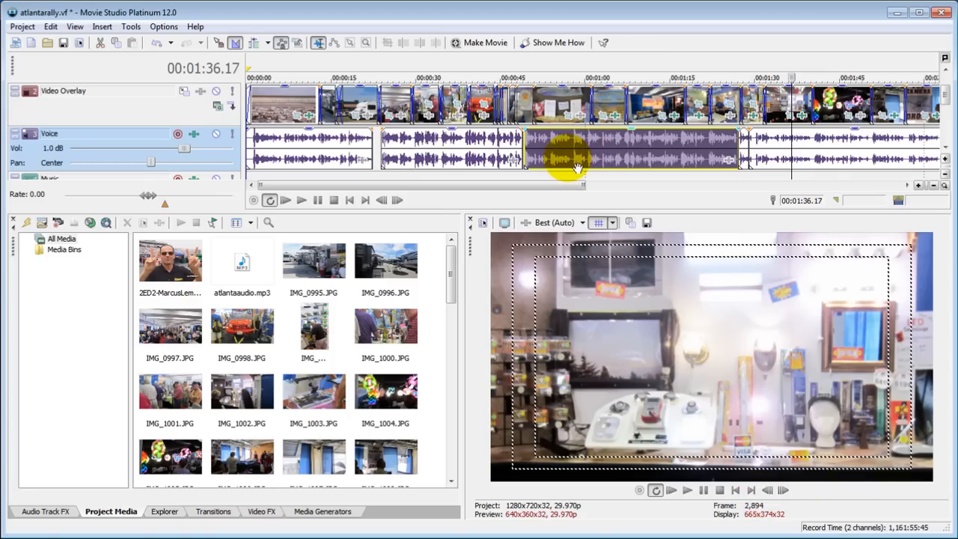